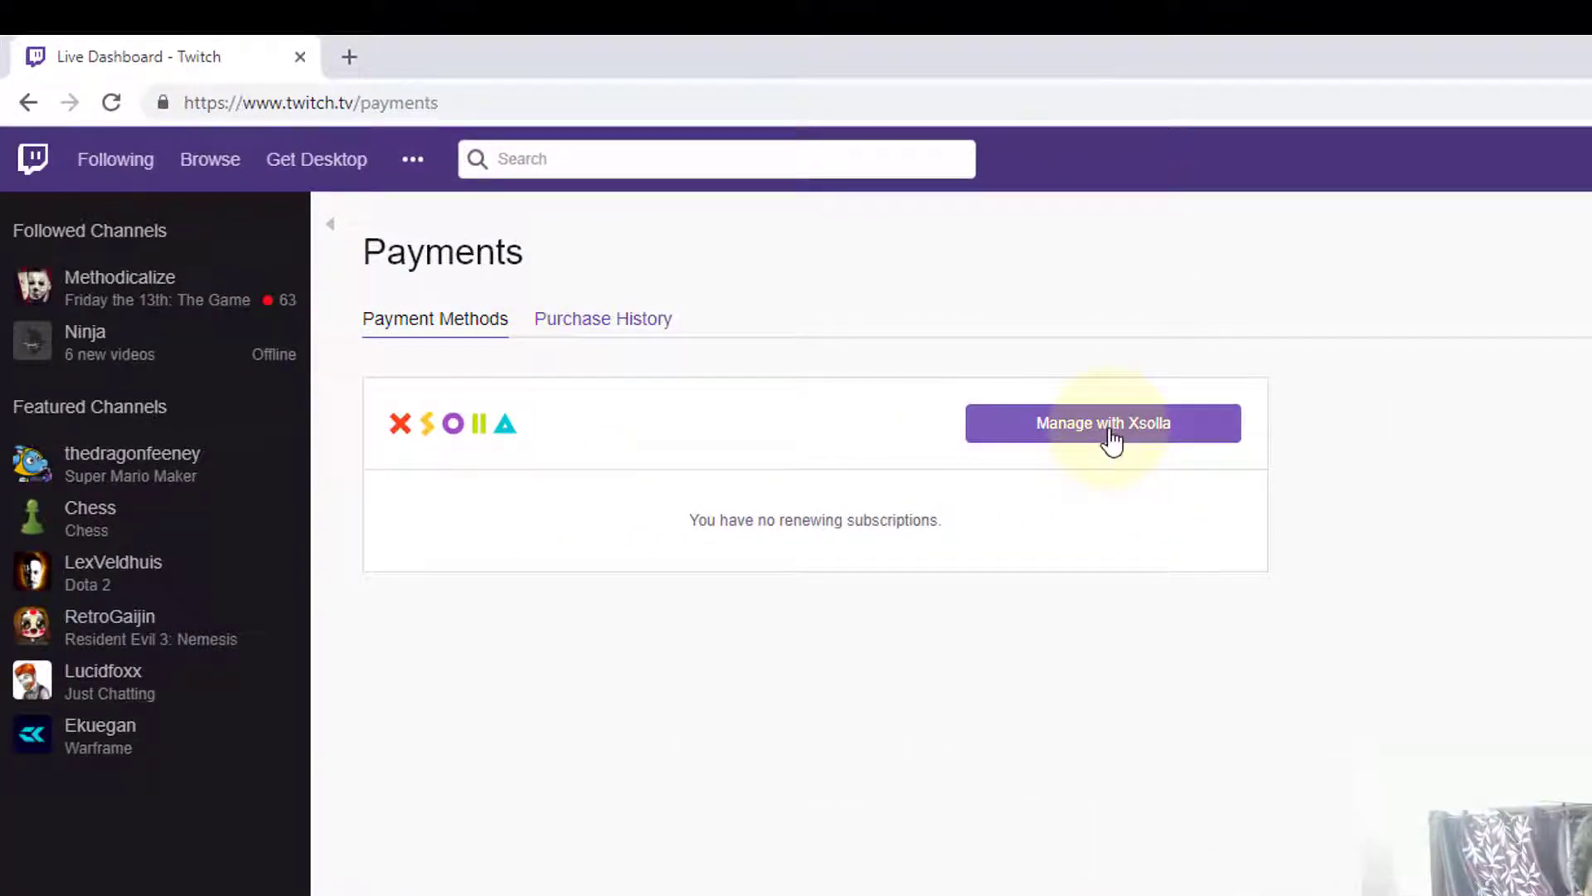
- Start managing payment accounts with Xsolla from the Twitch Payments page
{"action": "left_click", "coordinate": [1104, 423]}
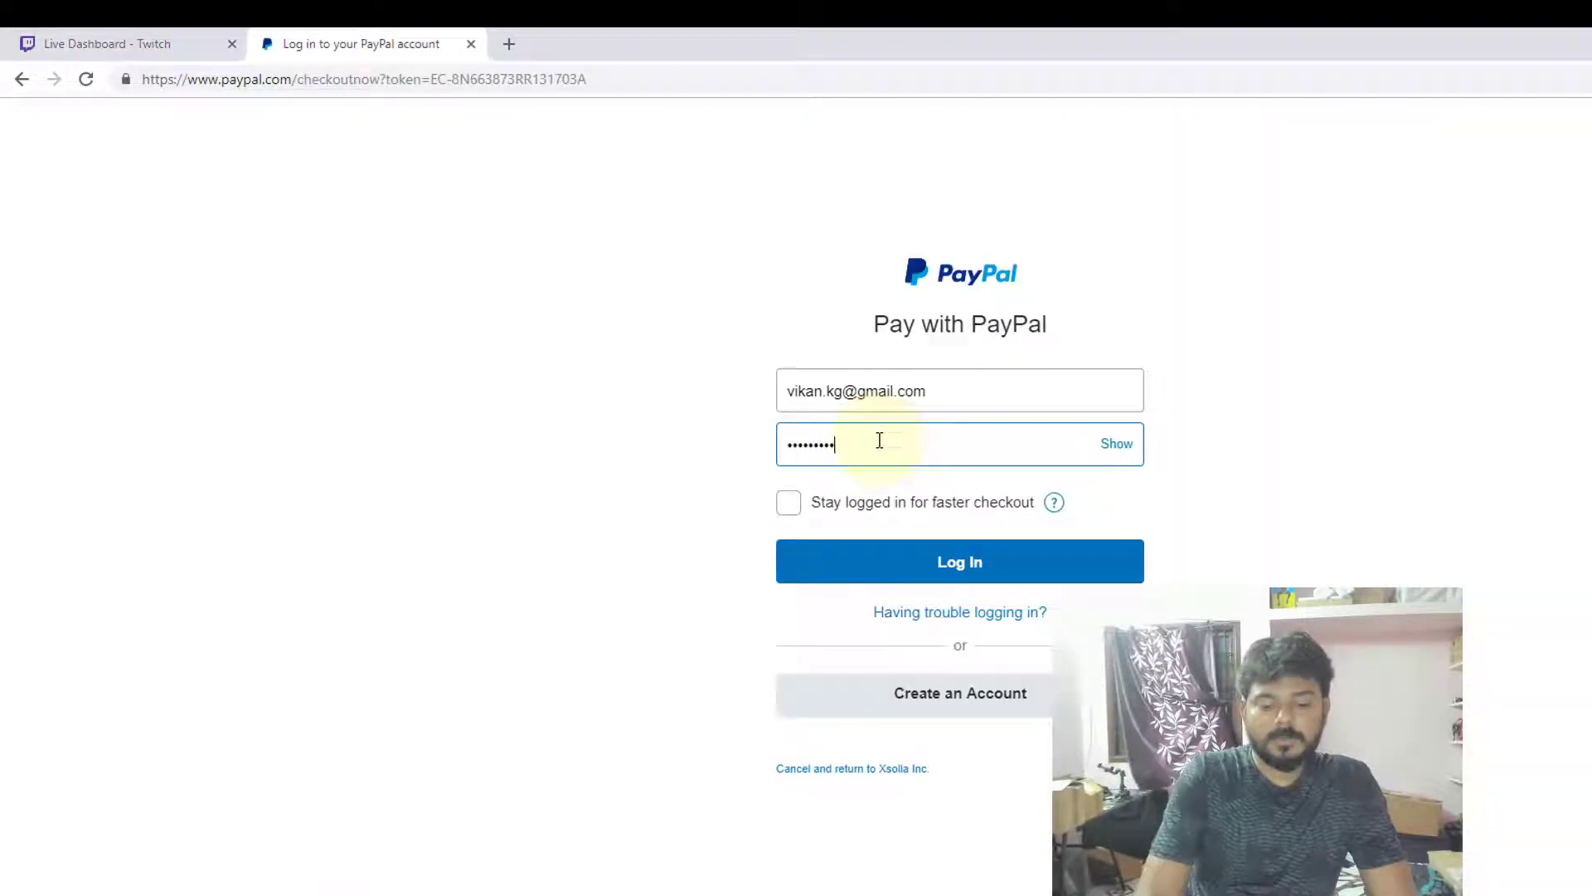
{"action": "left_click", "coordinate": [960, 561]}
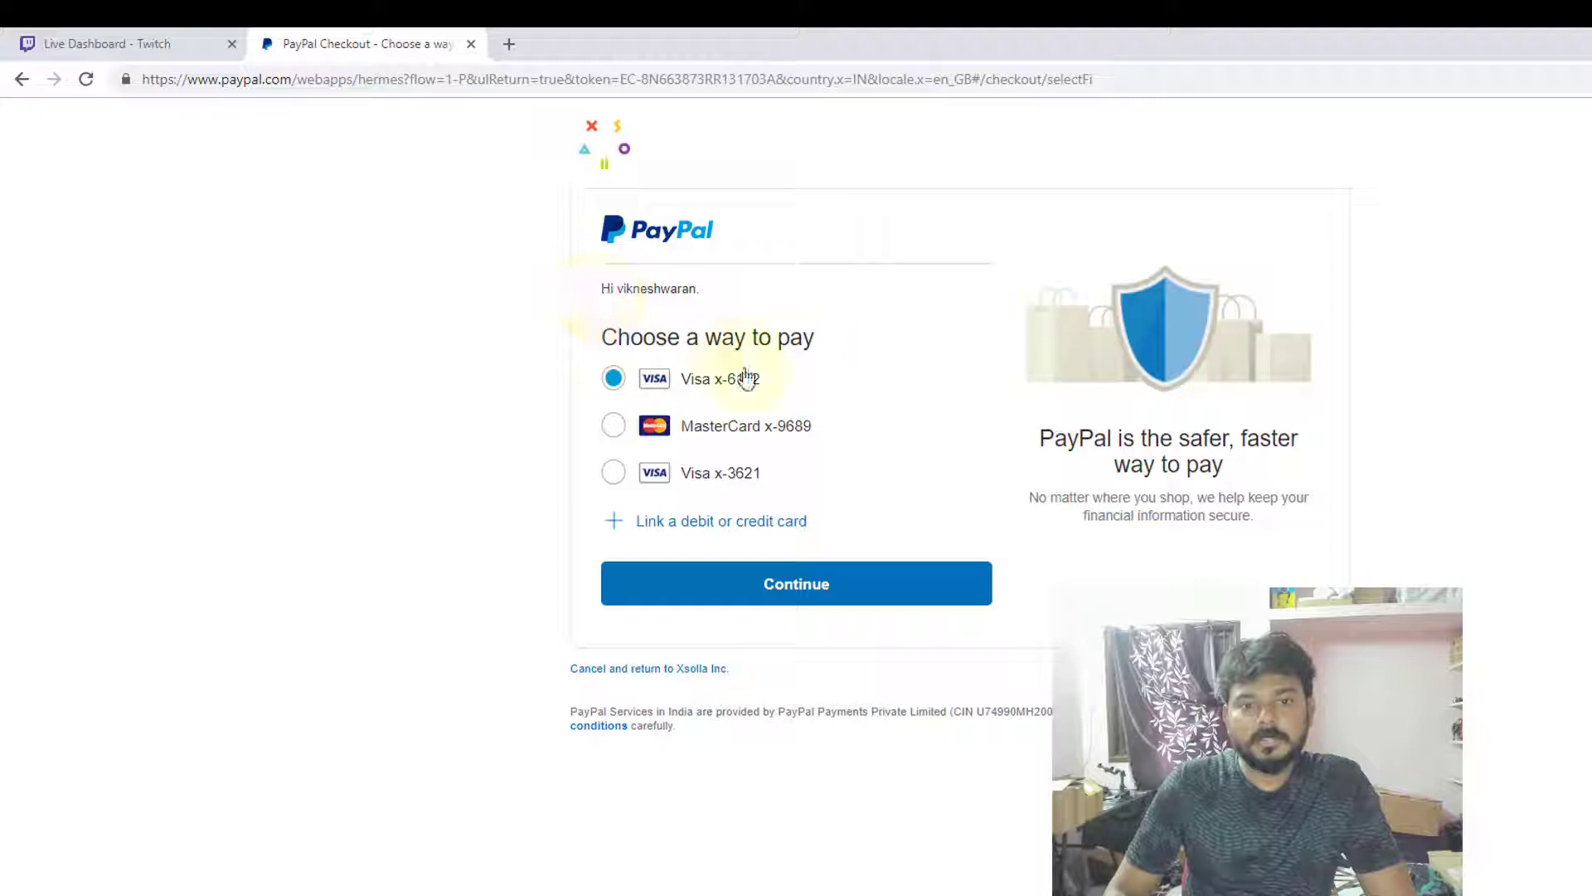
{"action": "left_click", "coordinate": [614, 424]}
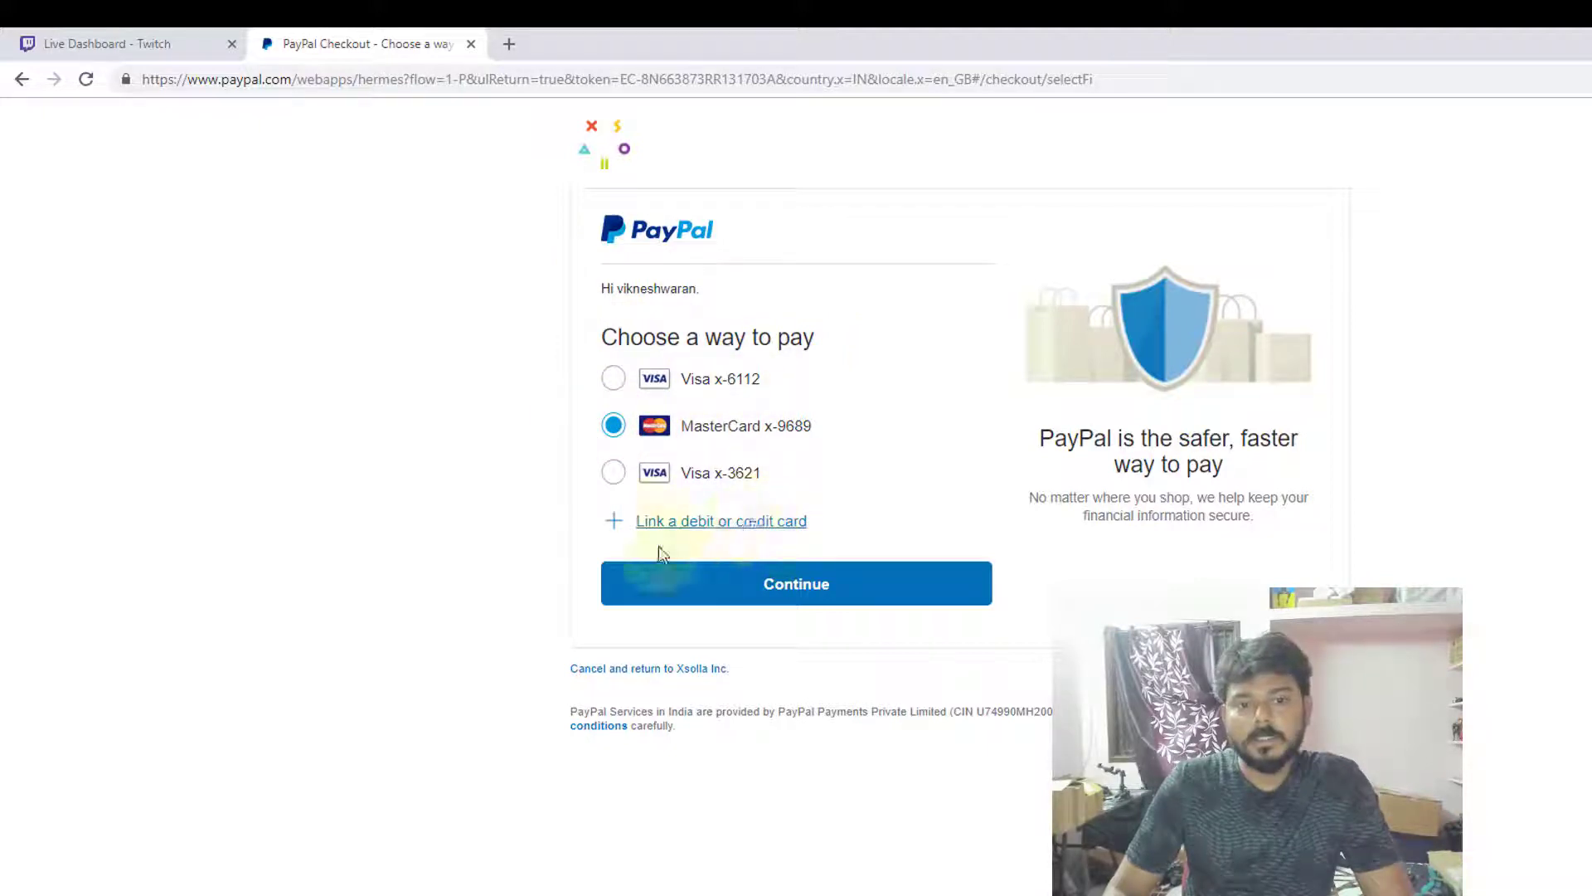
{"action": "left_click", "coordinate": [796, 584]}
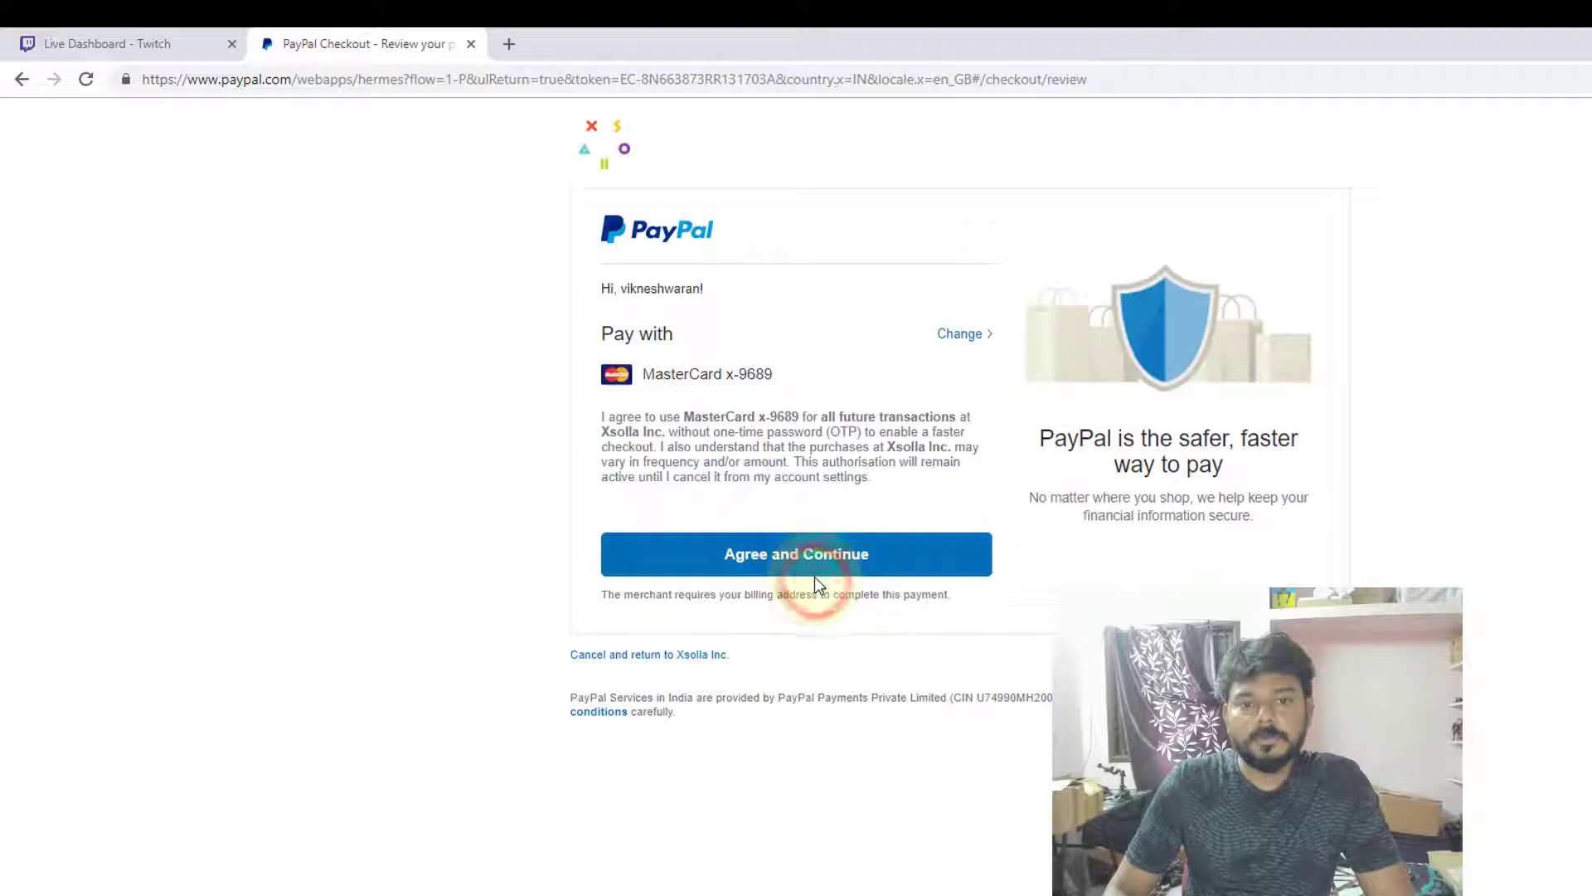
{"action": "left_click", "coordinate": [798, 554]}
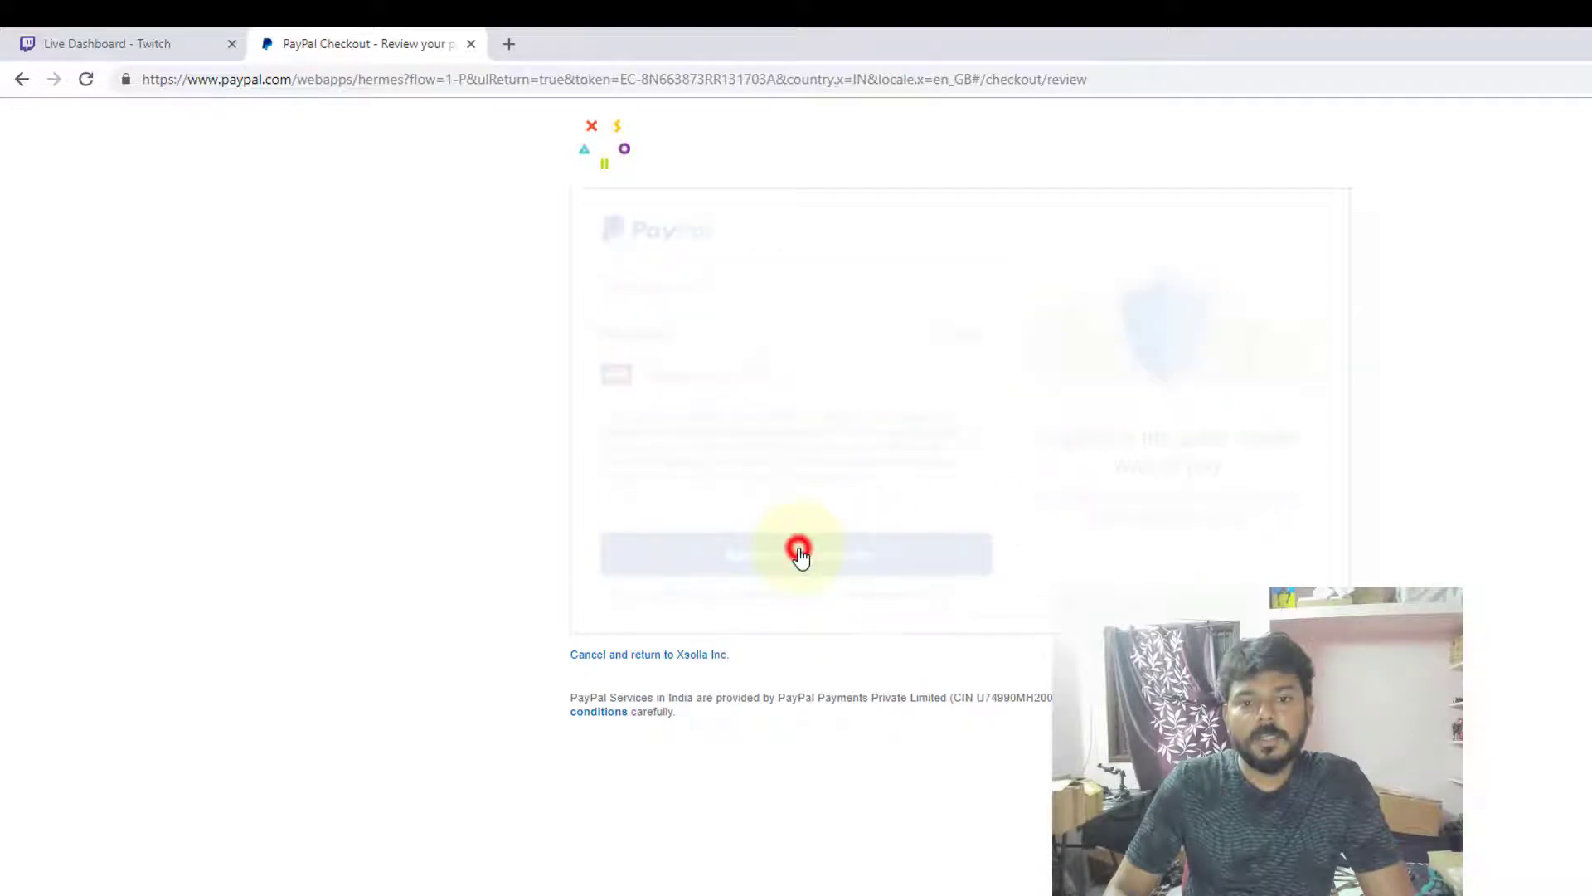
{"action": "left_click", "coordinate": [801, 554]}
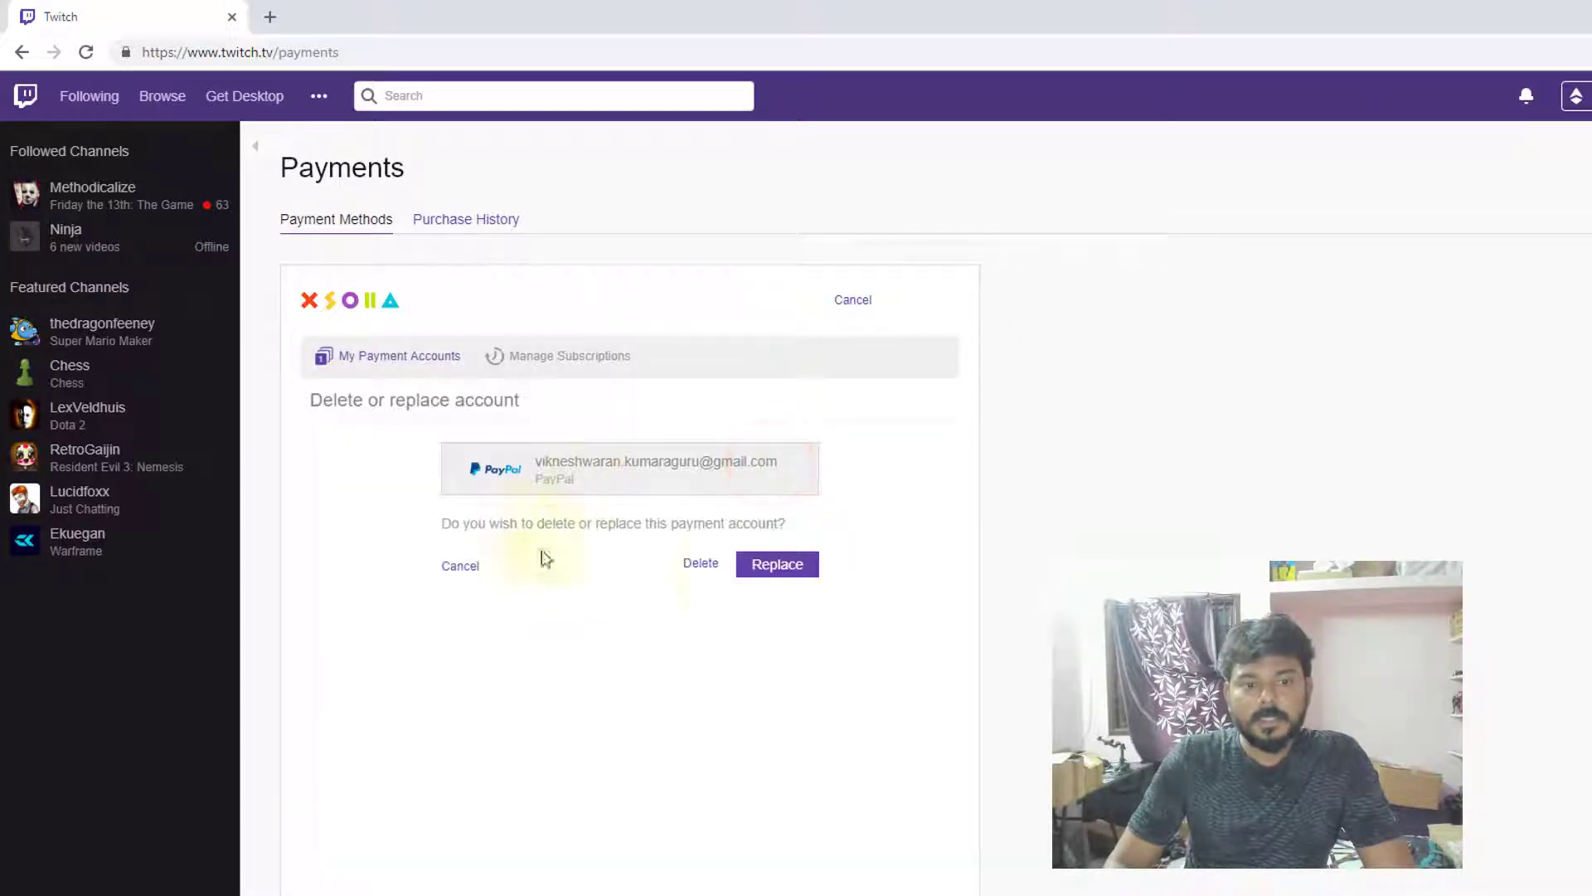
- Delete the saved PayPal account and dismiss the success notification
{"action": "left_click", "coordinate": [700, 563]}
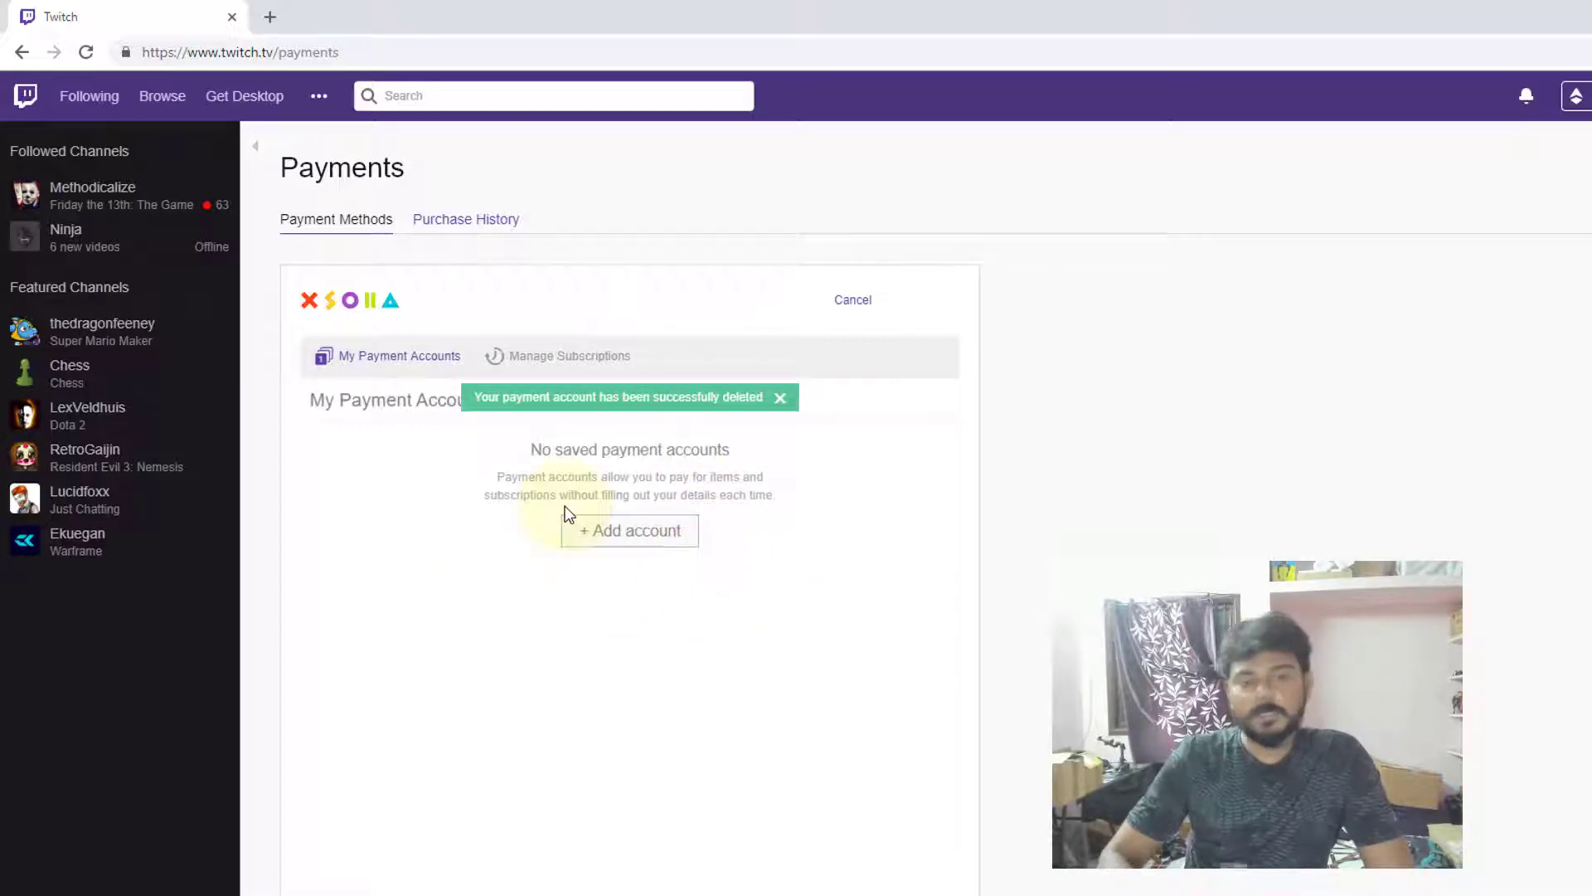
{"action": "left_click", "coordinate": [779, 398]}
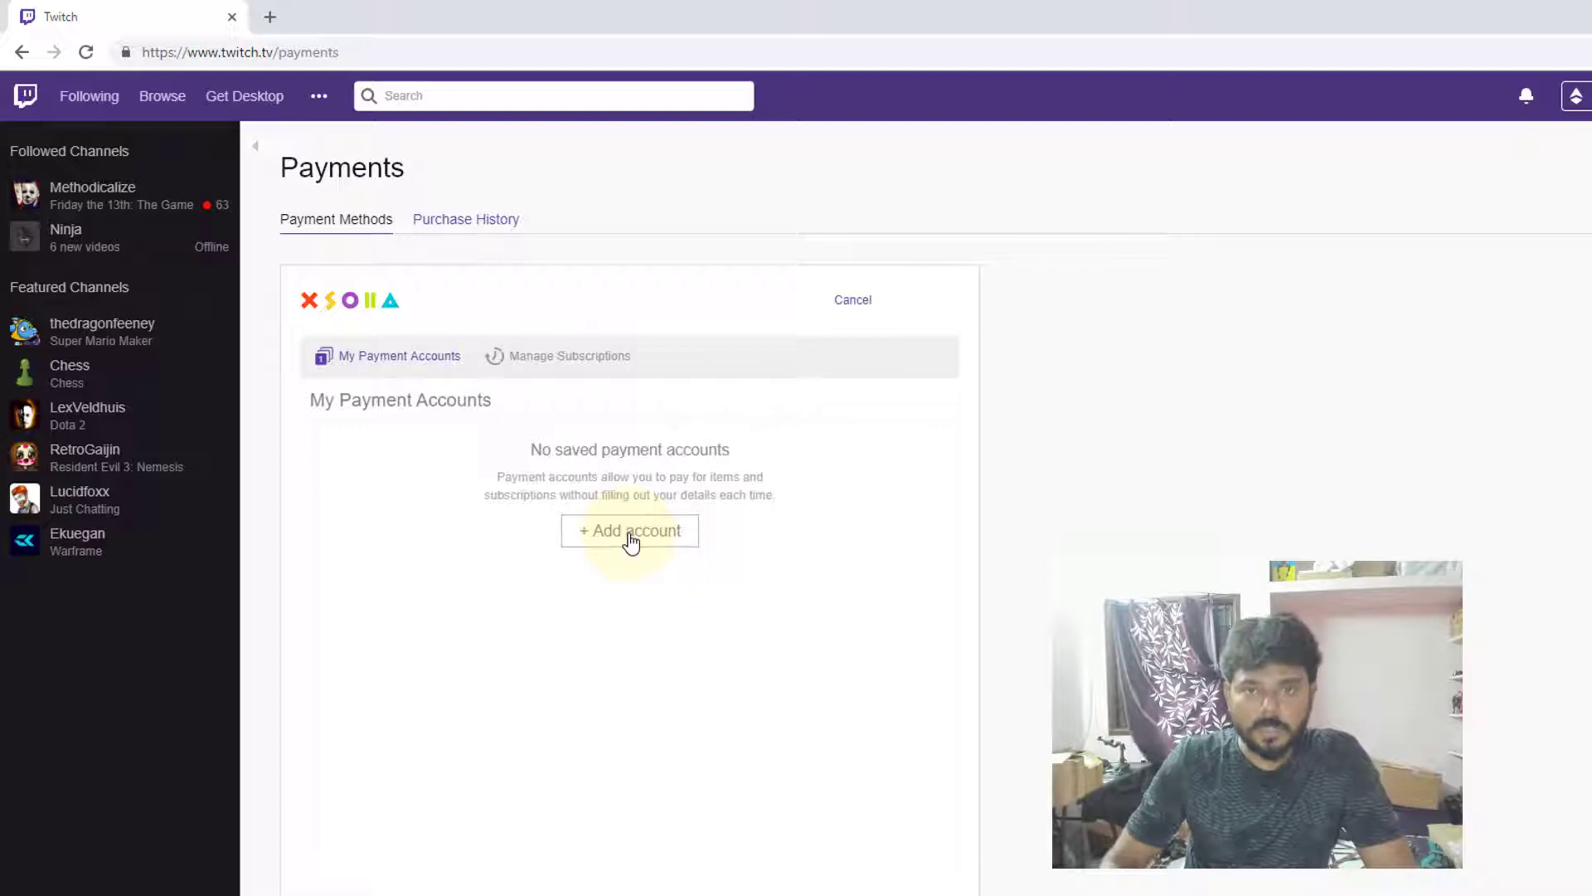
{"action": "mouse_move", "coordinate": [706, 445]}
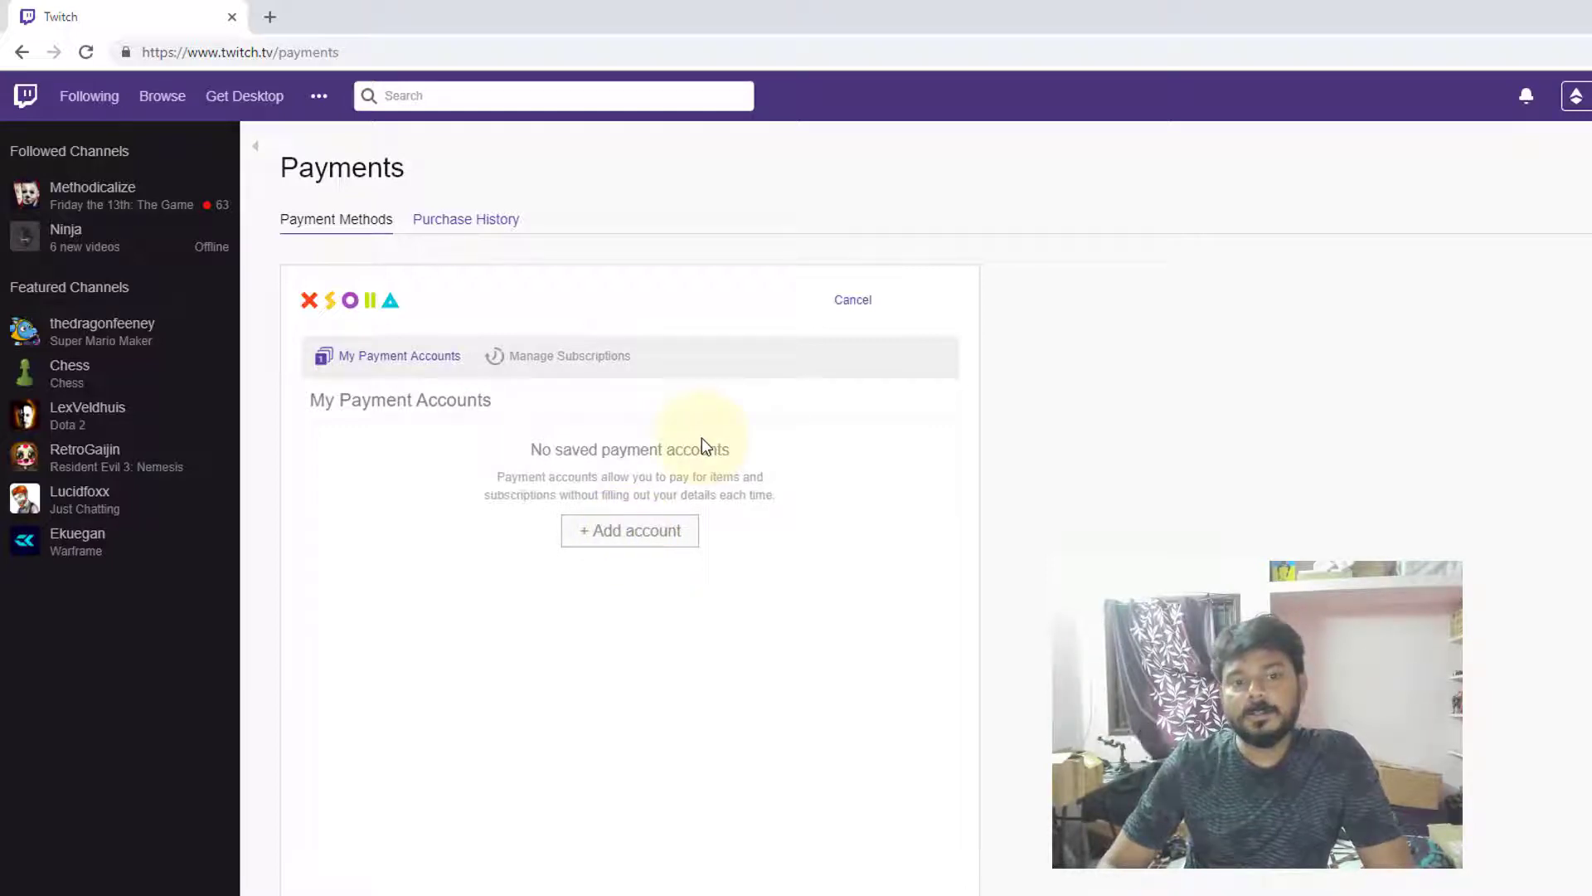